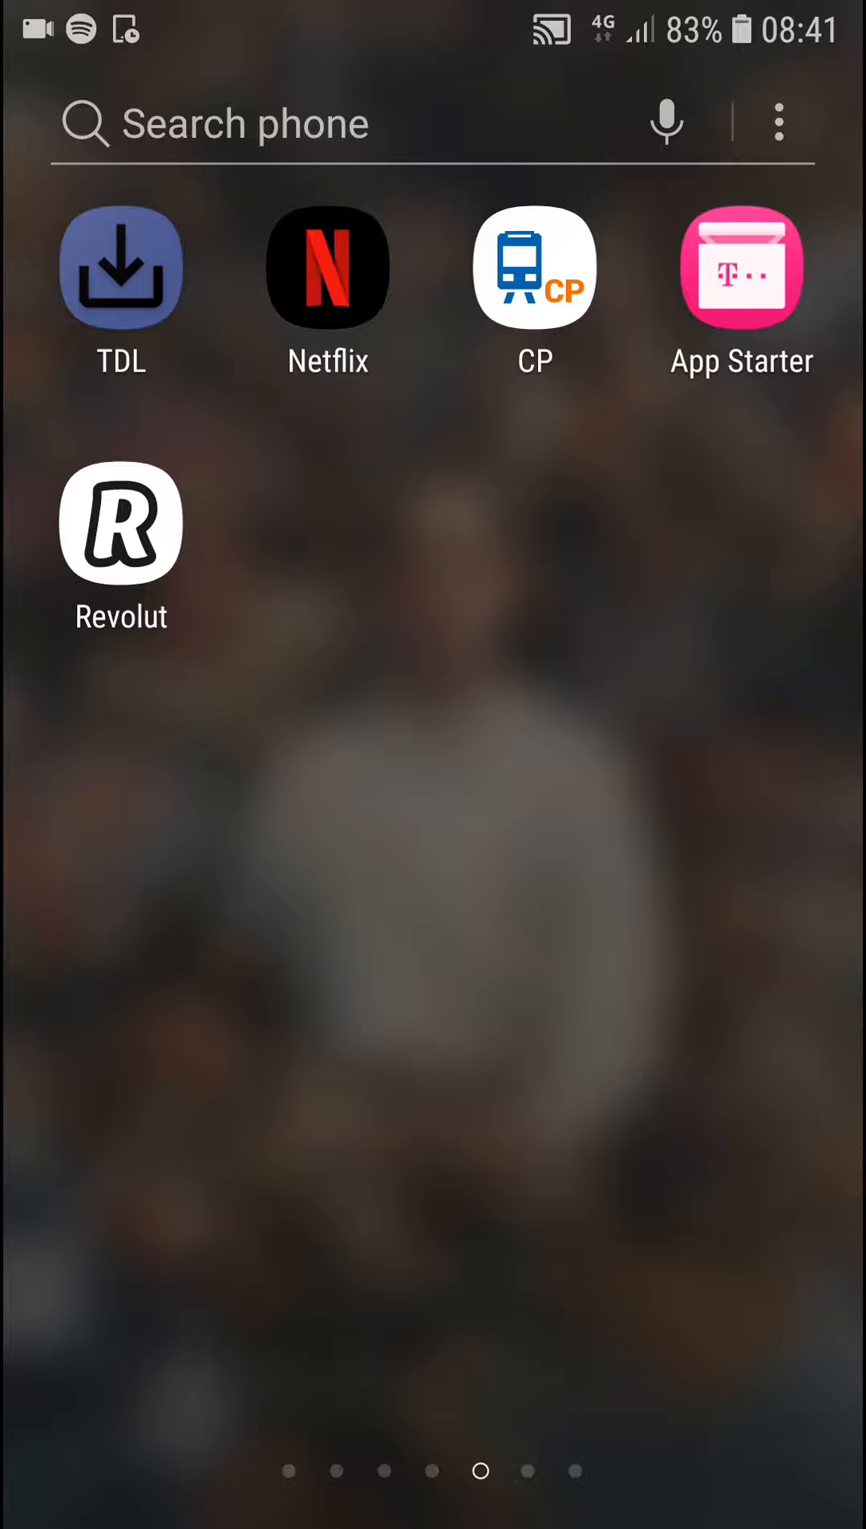
- Launch the Netflix app from the home screen to reach its Home page
left_click(327, 268)
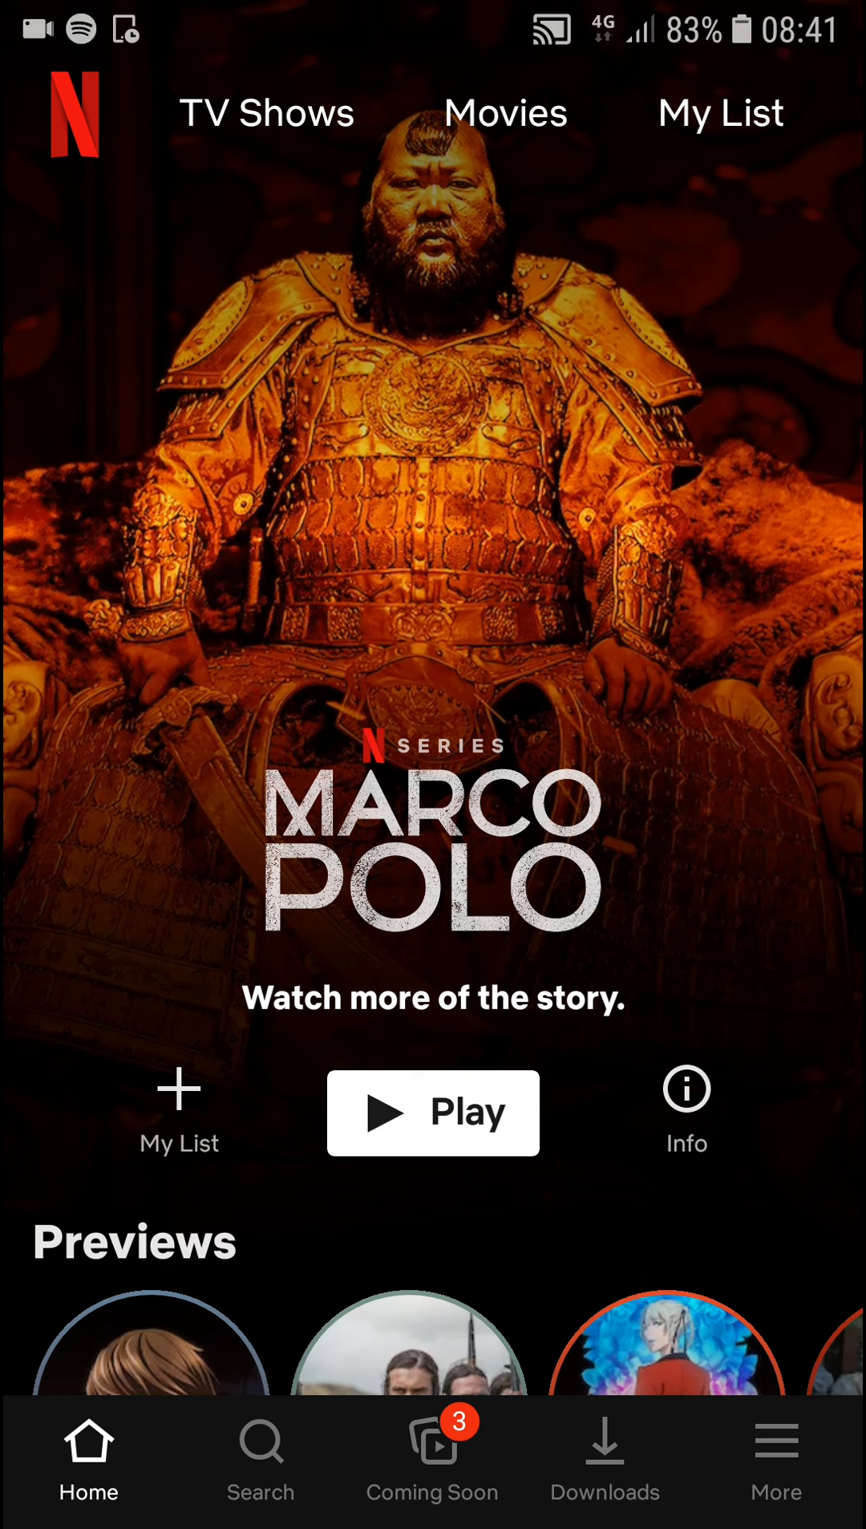
- Go to More and then Account so the Account page opens in the browser
left_click(776, 1453)
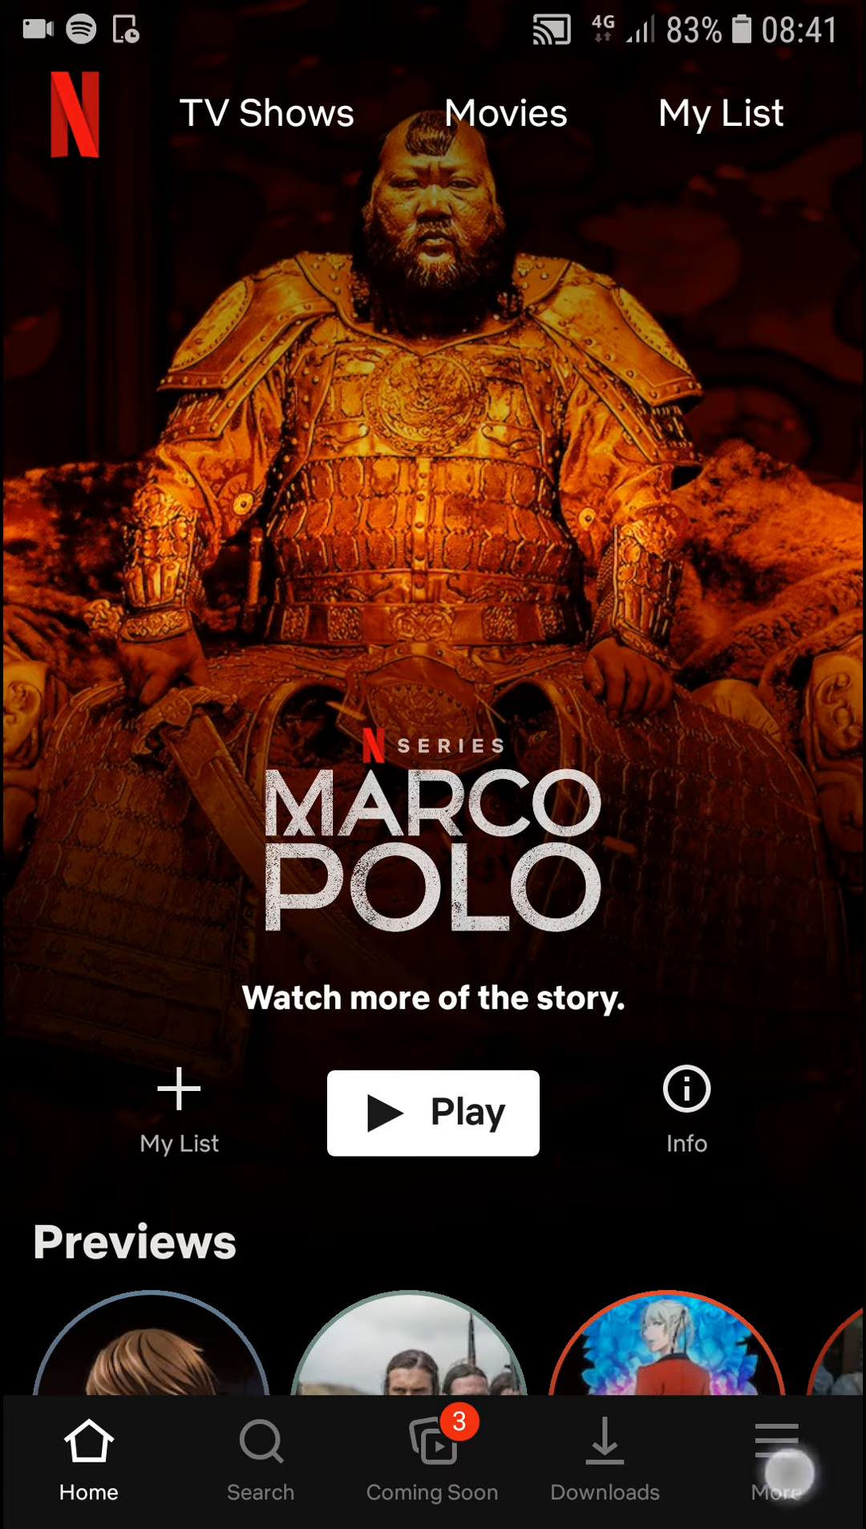
left_click(776, 1453)
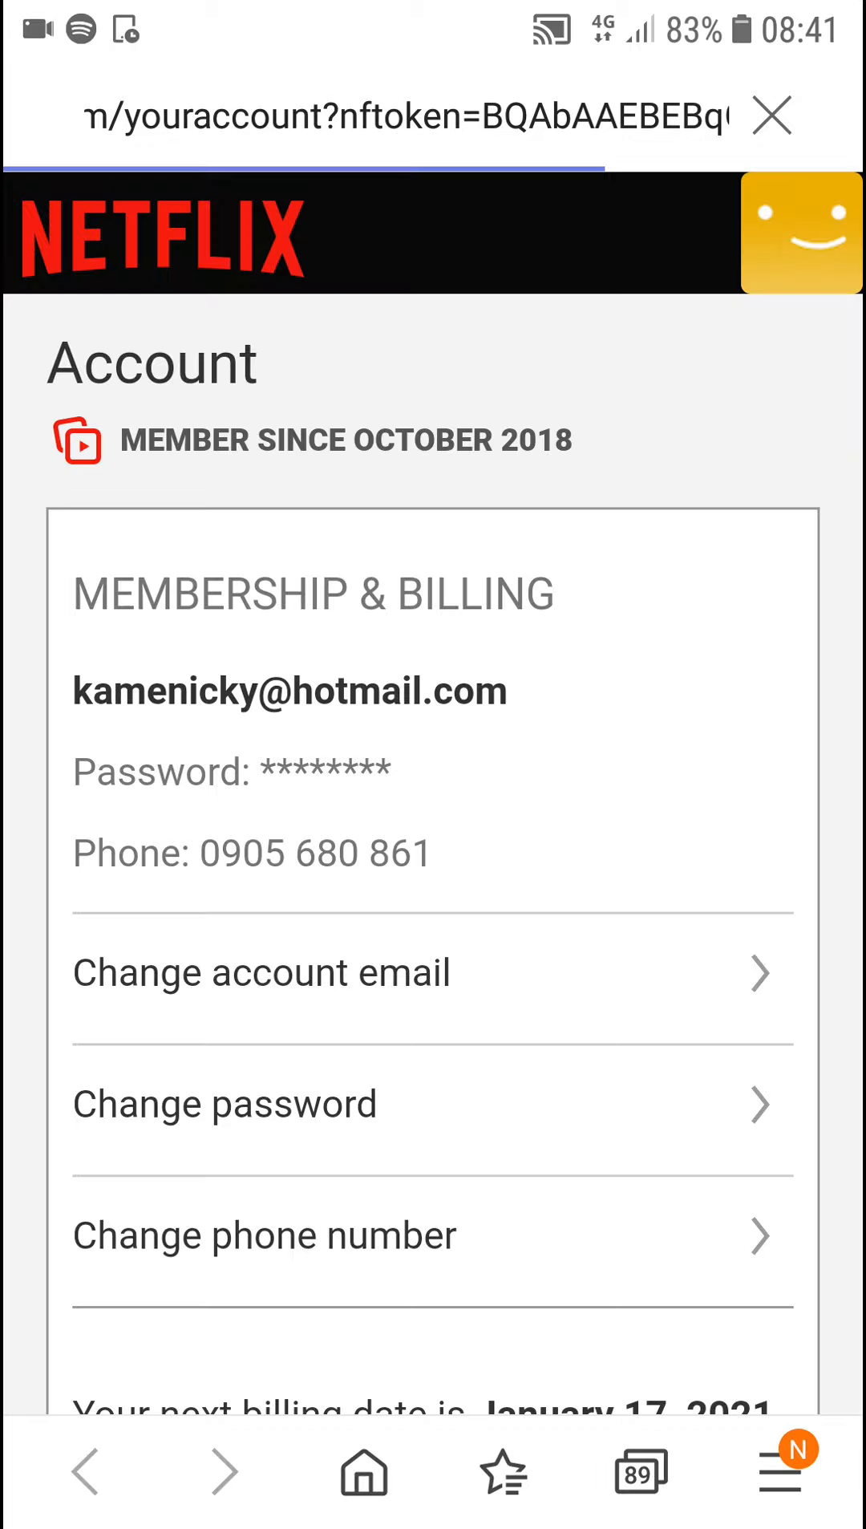
- Scroll the Account page down to the Settings section with 'Activate a device'
scroll("down", 3)
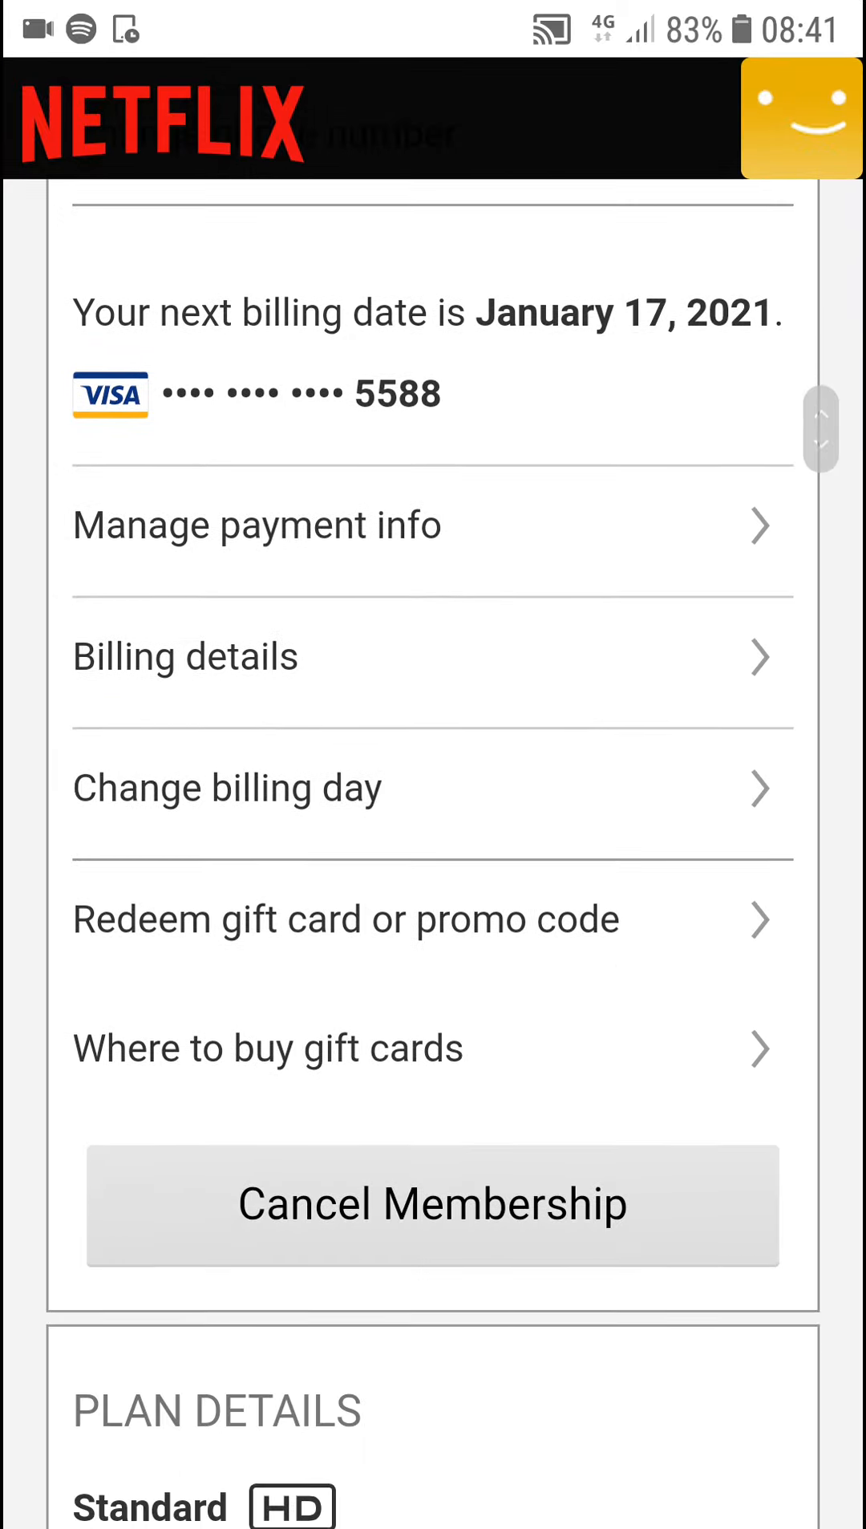
scroll("down", 3)
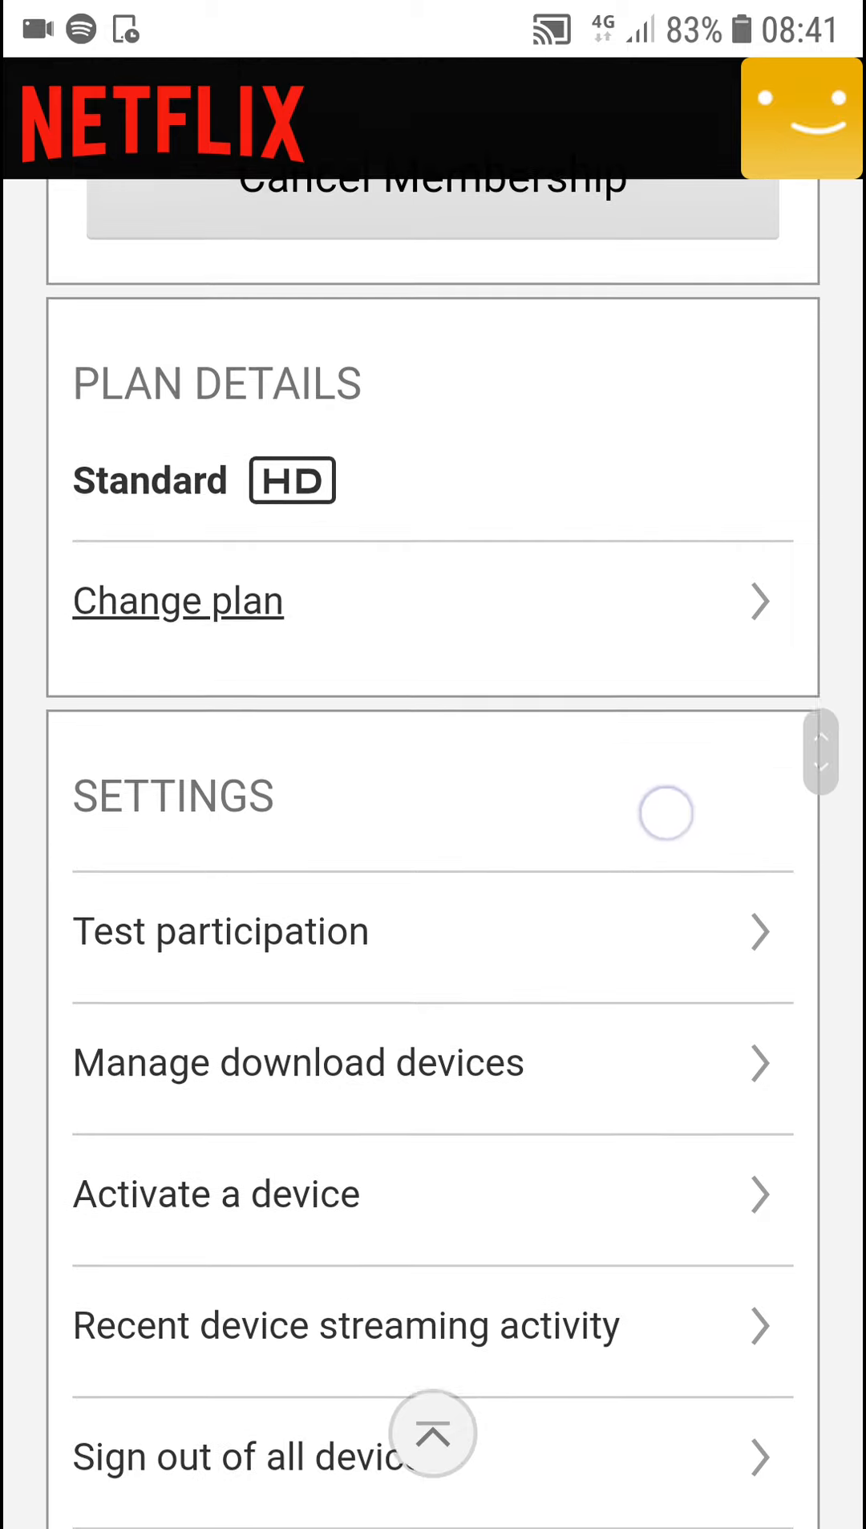
scroll("down", 3)
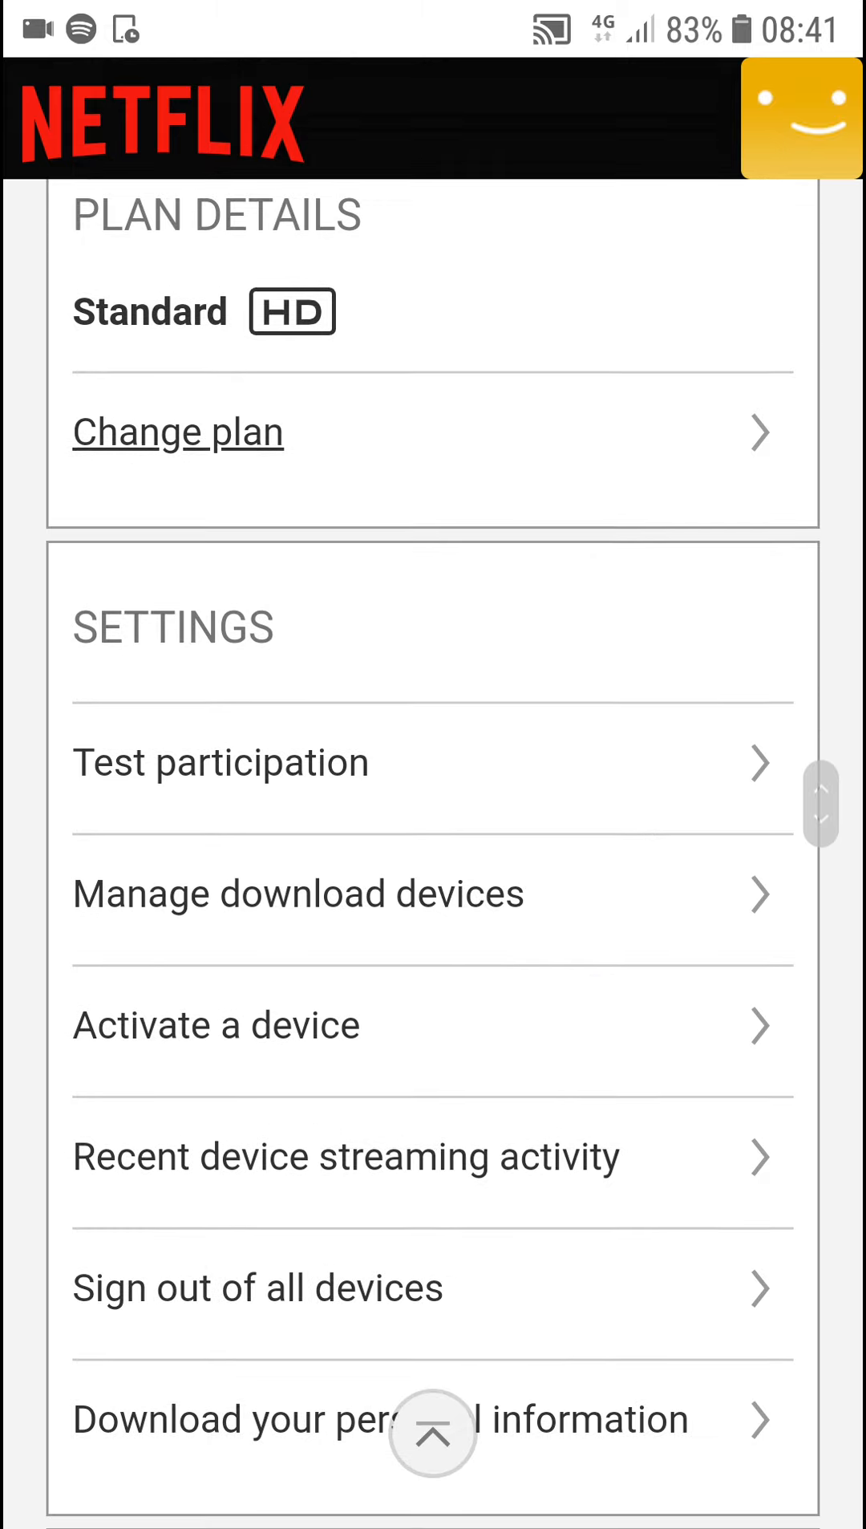
scroll("down", 3)
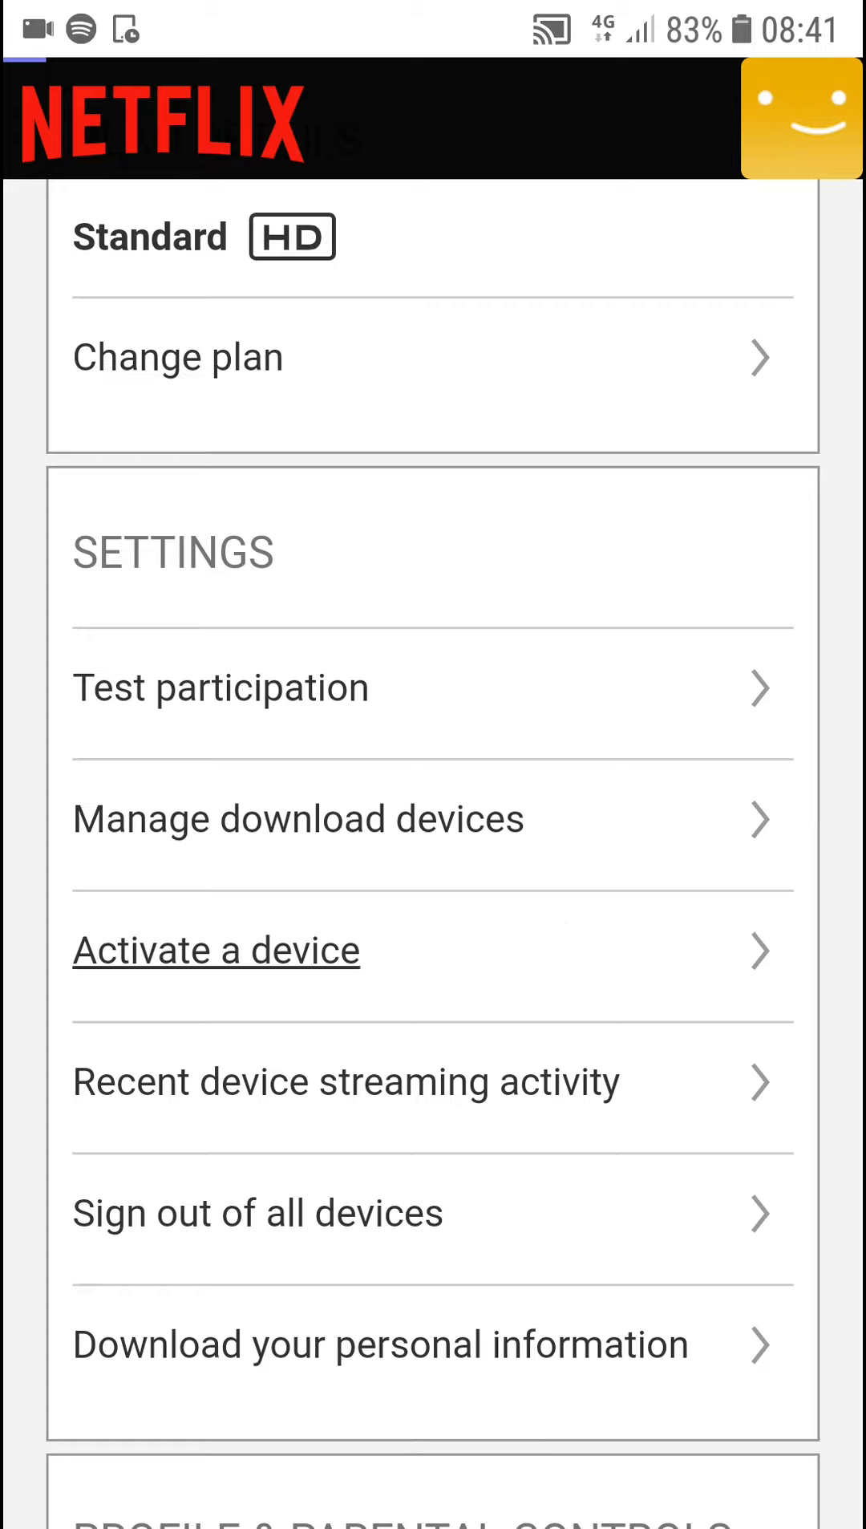
left_click(216, 950)
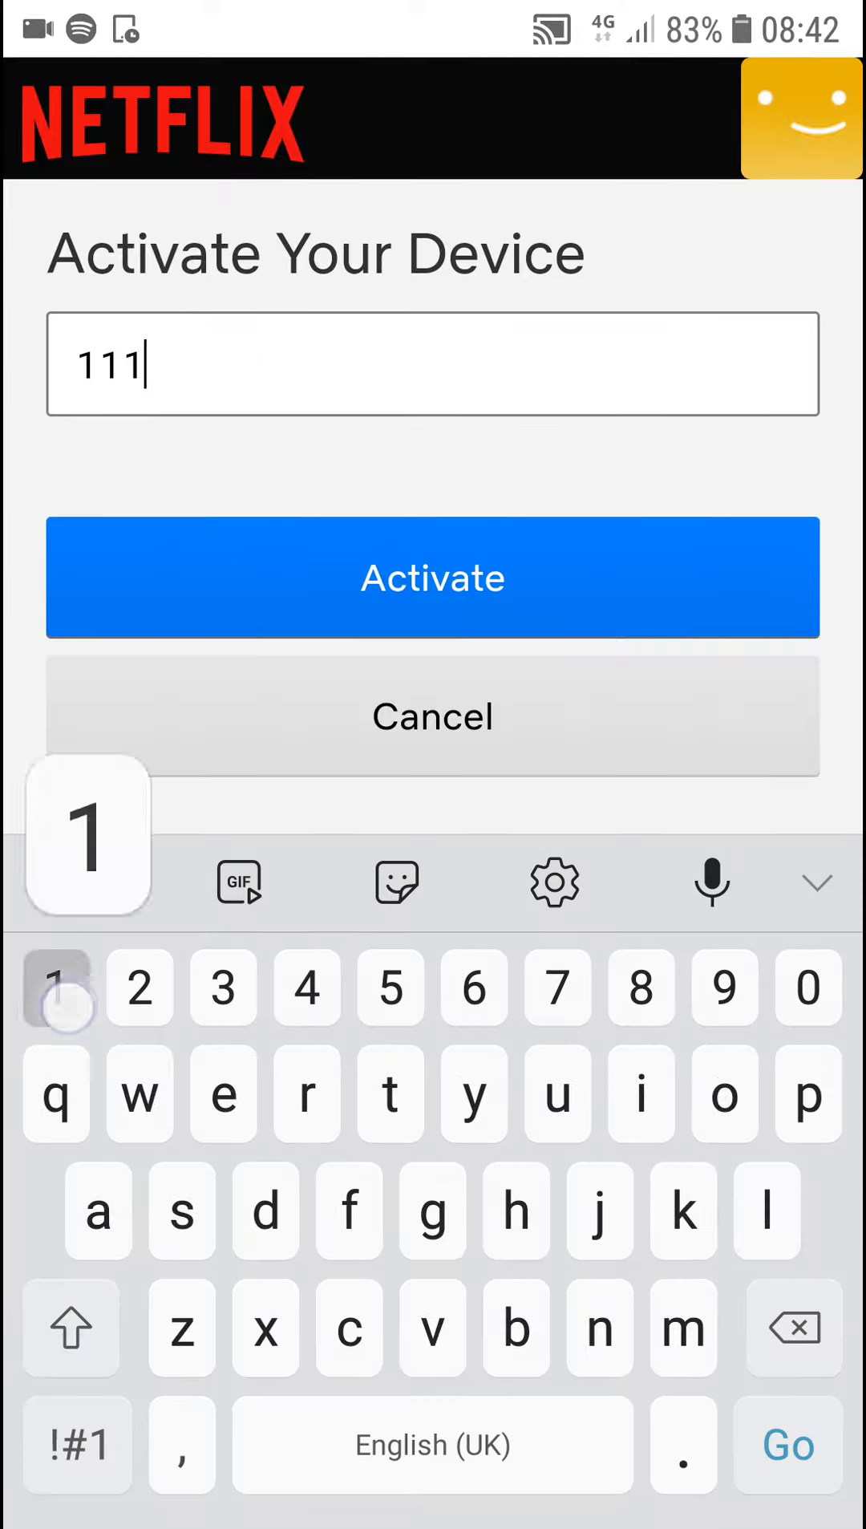
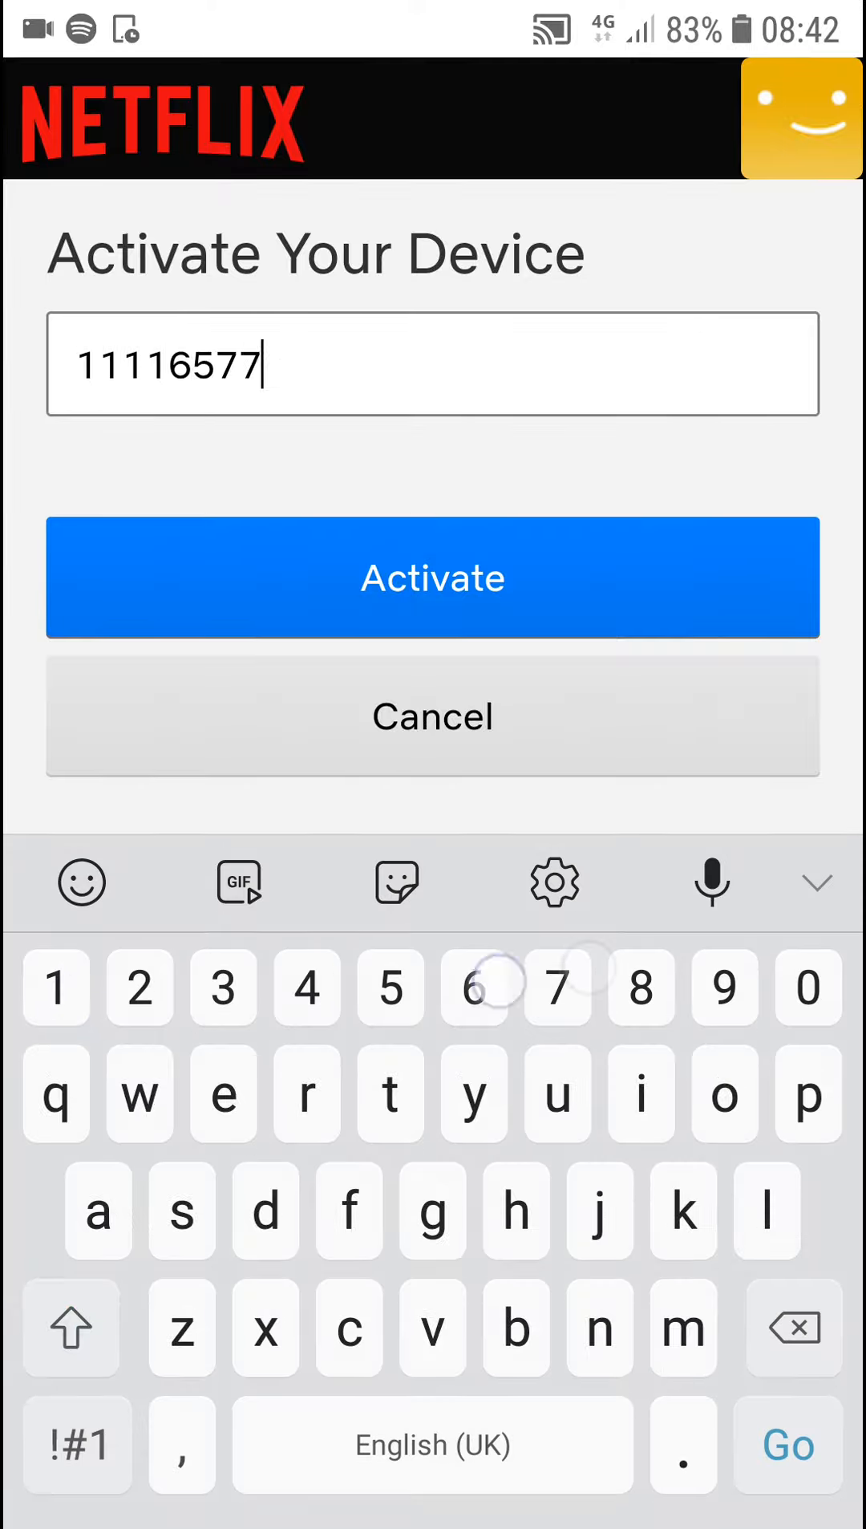